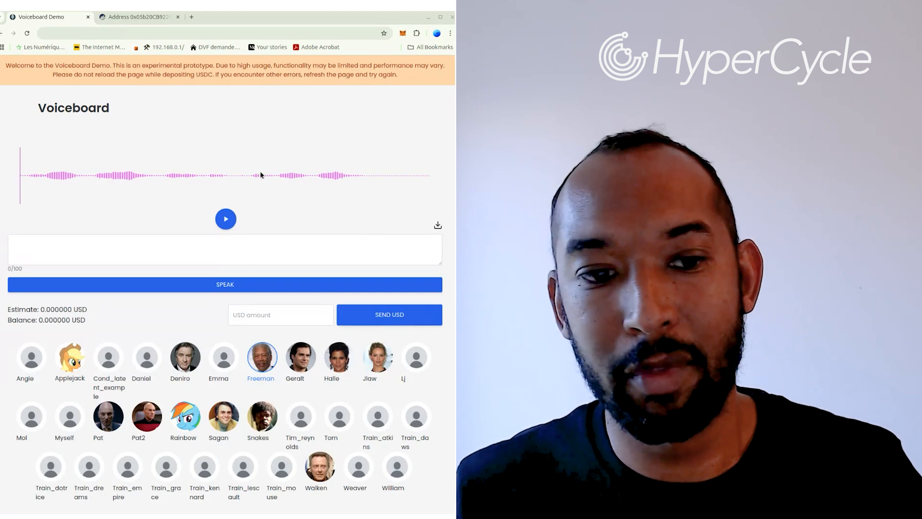
pyautogui.moveTo(282, 198)
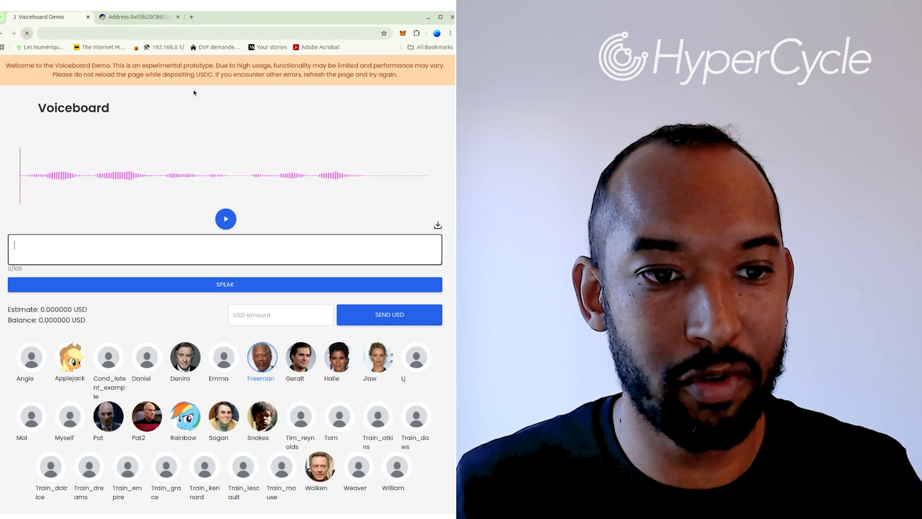
# Step: Enter the prompt 'You are now hearing this in my voice', giving a 0.01 USD estimate
pyautogui.write('You are now hearing this in my voice')
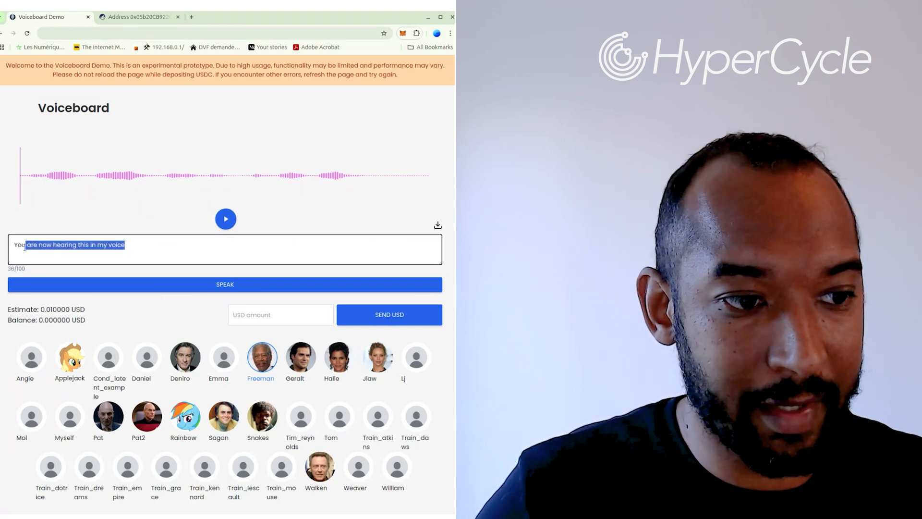
# Step: Choose the Deniro voice and replace the whole prompt with 'Test'
pyautogui.tripleClick(69, 245)
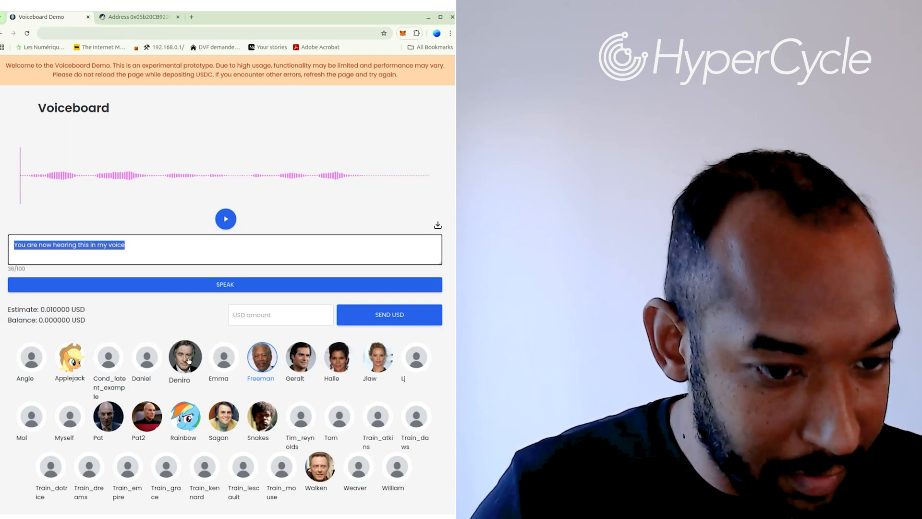
pyautogui.click(184, 357)
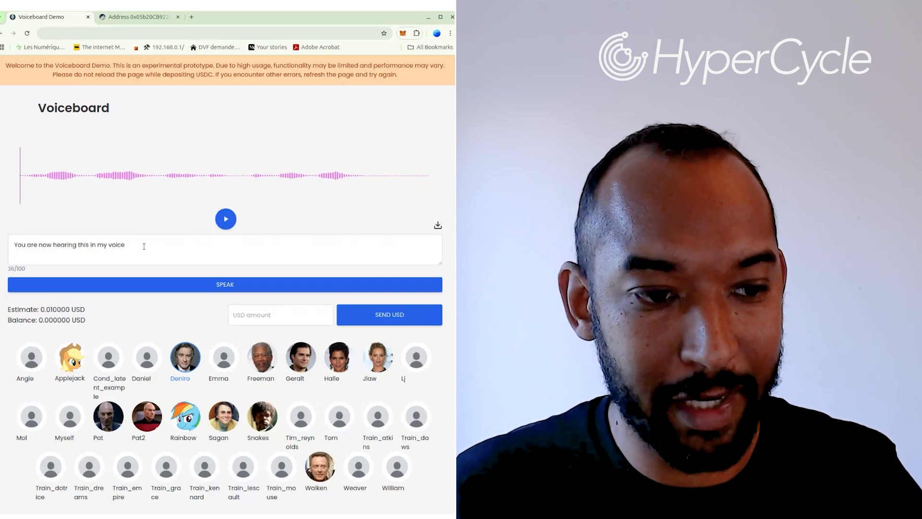
pyautogui.write('Test')
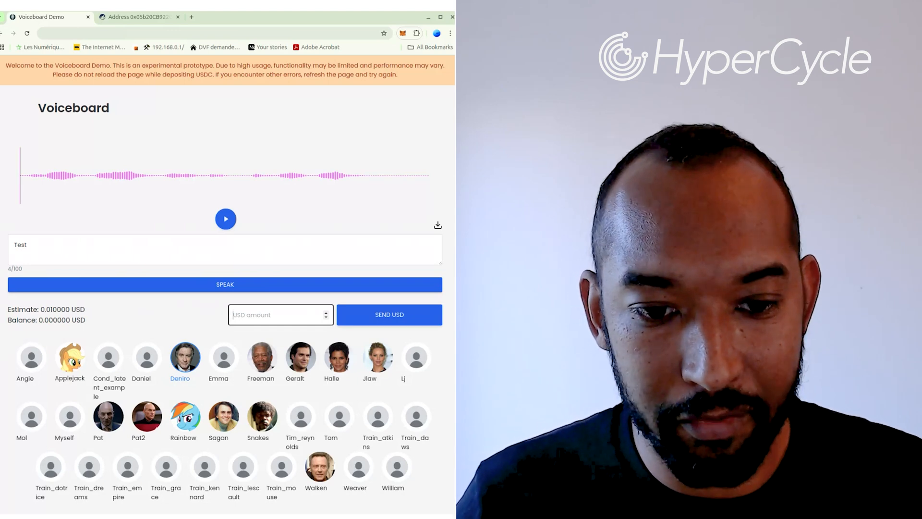
# Step: Enter 1 USD as the deposit amount and select 'Test' to replace it with the new sentence
pyautogui.write('1')
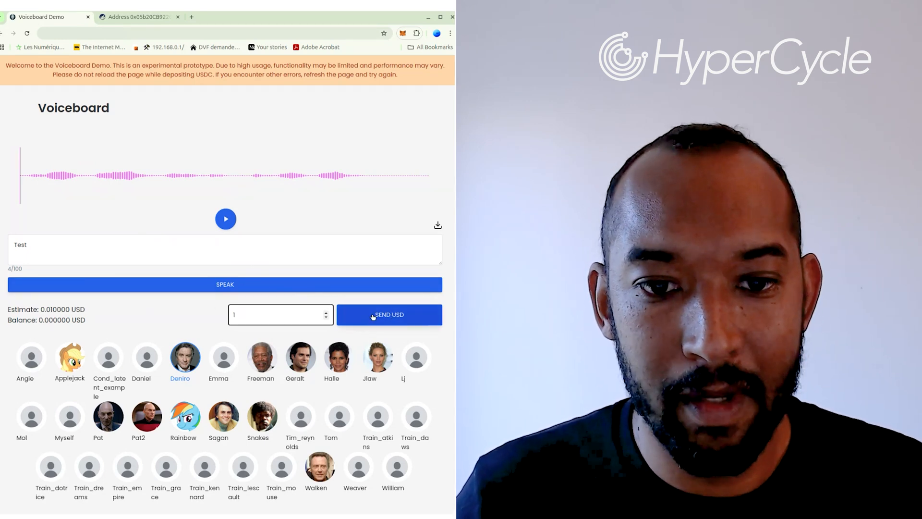
pyautogui.moveTo(405, 271)
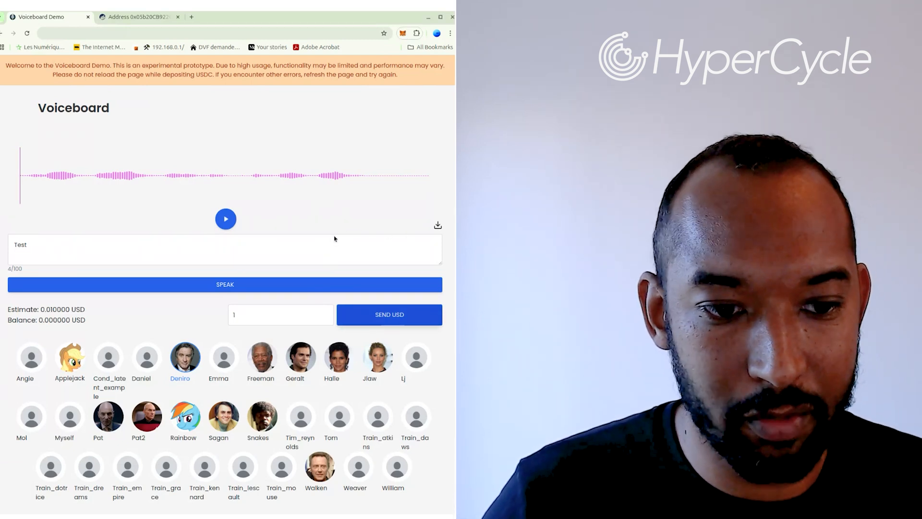
pyautogui.moveTo(345, 225)
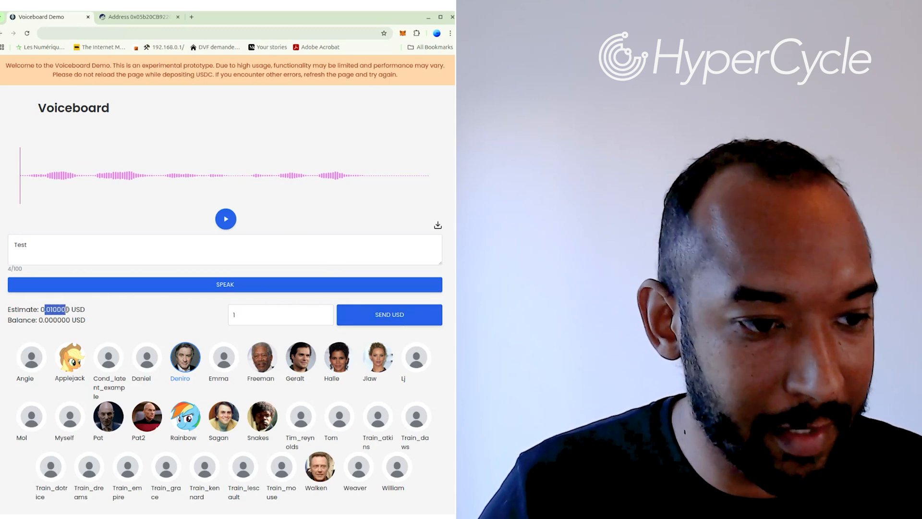
pyautogui.moveTo(100, 310)
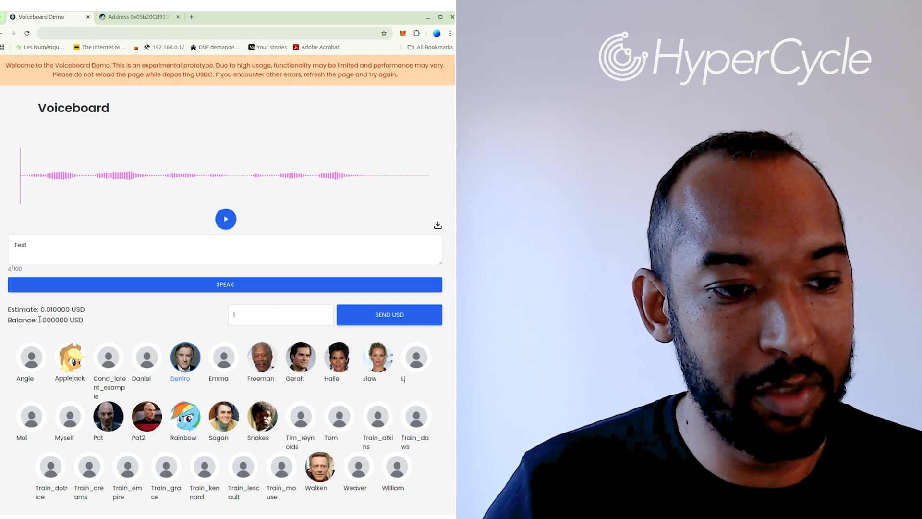
pyautogui.doubleClick(57, 319)
pyautogui.write('You think you can compute behind my back without me knowing it')
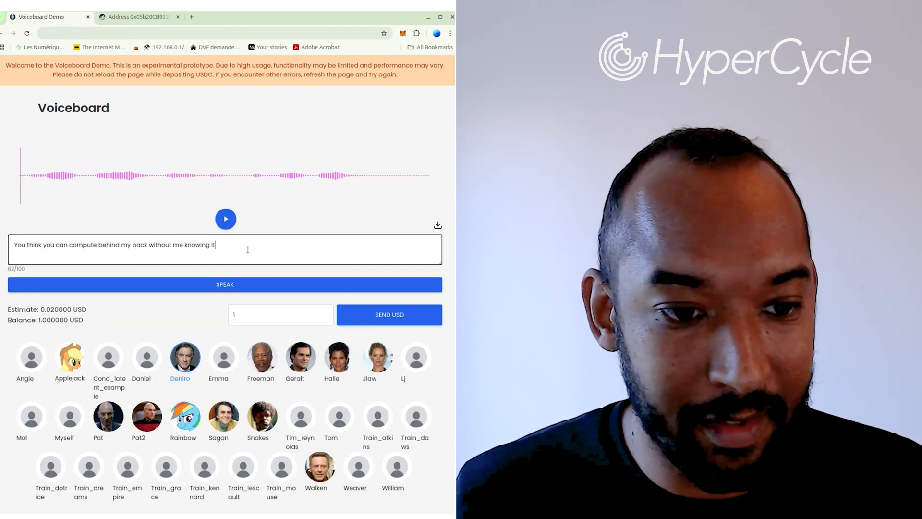
# Step: End the prompt with '?' and request SPEAK to generate it in the Deniro voice
pyautogui.write('?')
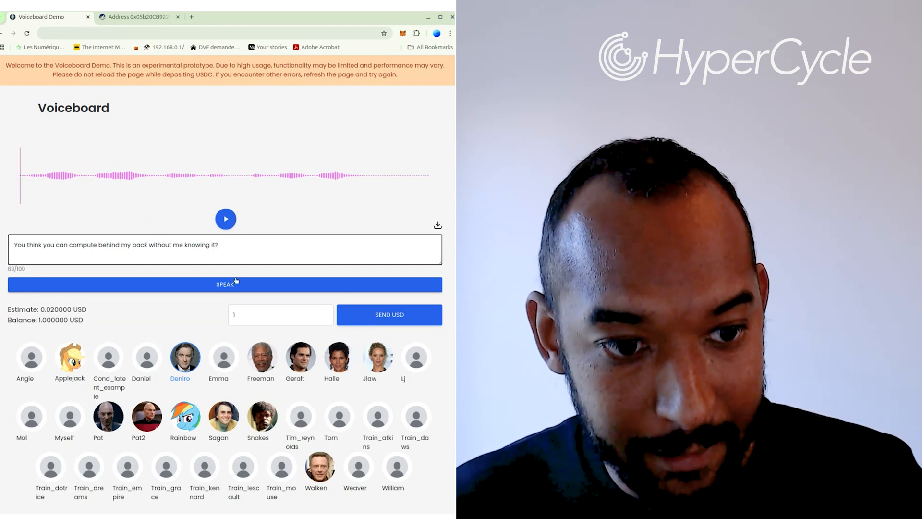
pyautogui.click(232, 286)
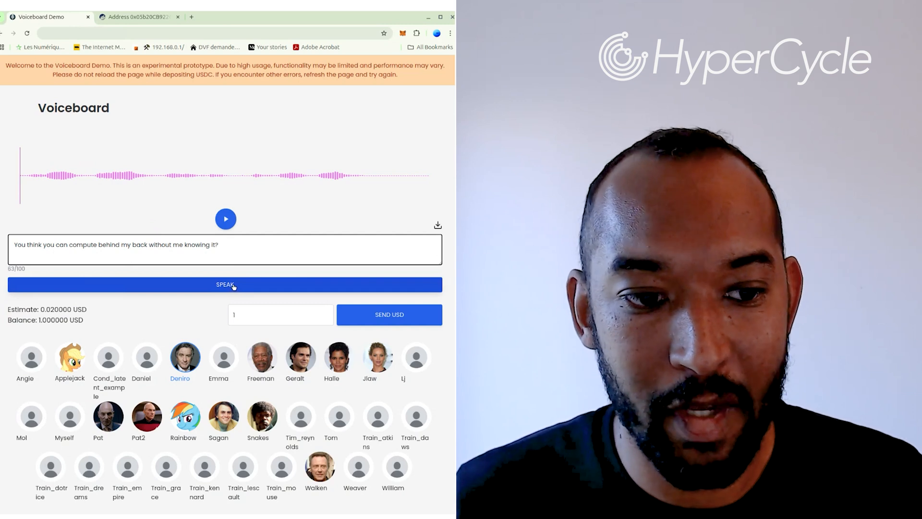
pyautogui.click(224, 284)
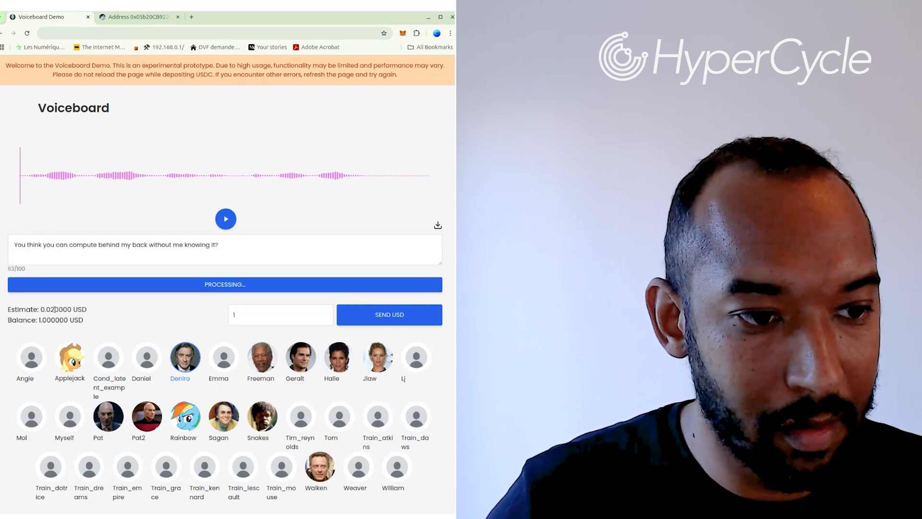
# Step: Play and pause the Deniro clip a few times, then download it as audio.wav
pyautogui.click(225, 219)
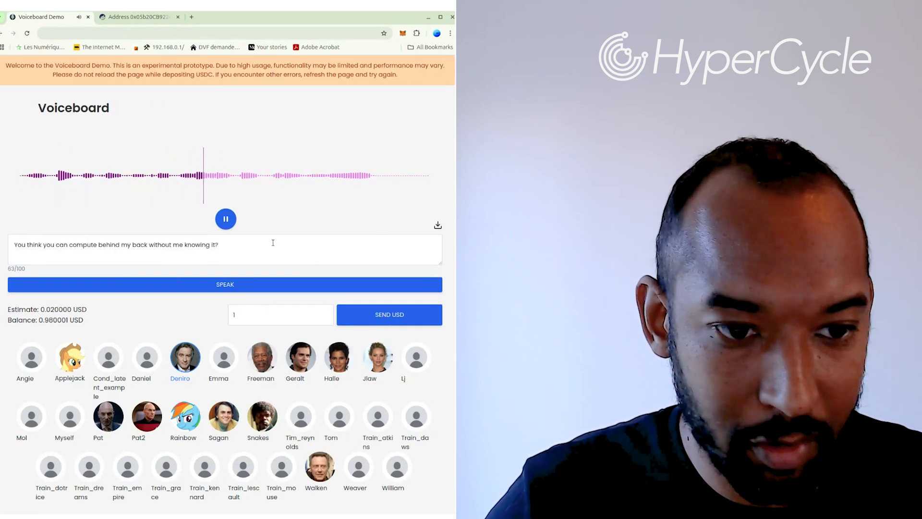
pyautogui.click(225, 219)
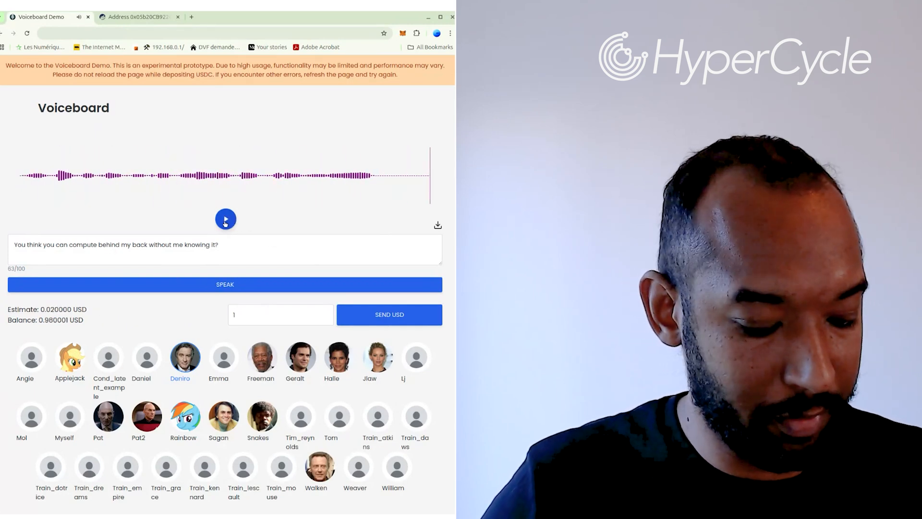
pyautogui.click(224, 219)
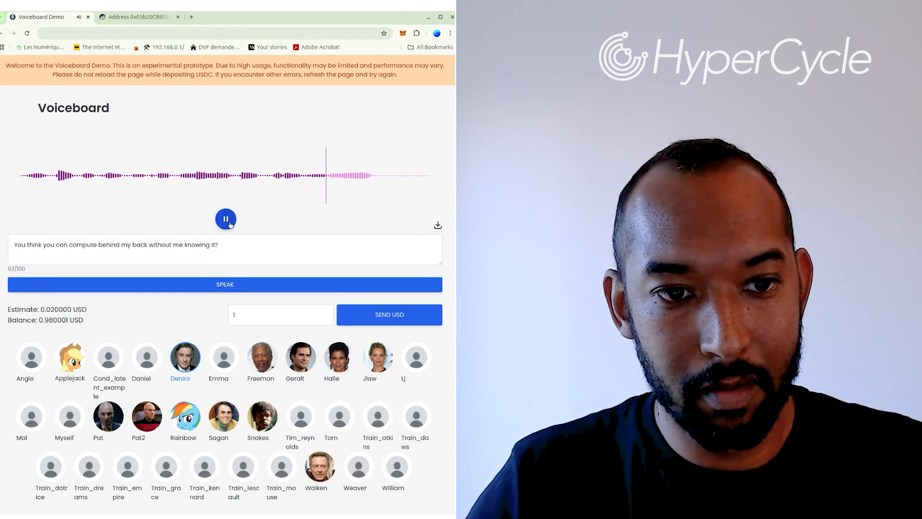
pyautogui.click(225, 219)
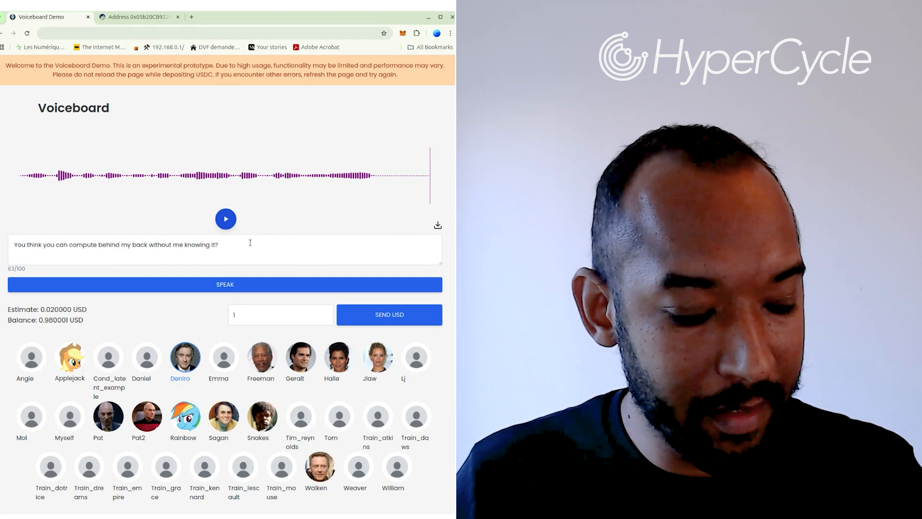
pyautogui.click(225, 219)
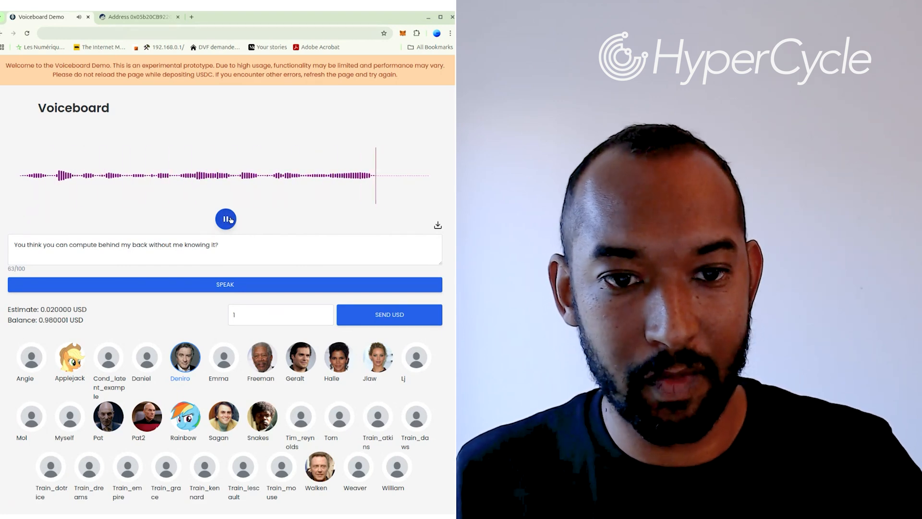
pyautogui.click(225, 219)
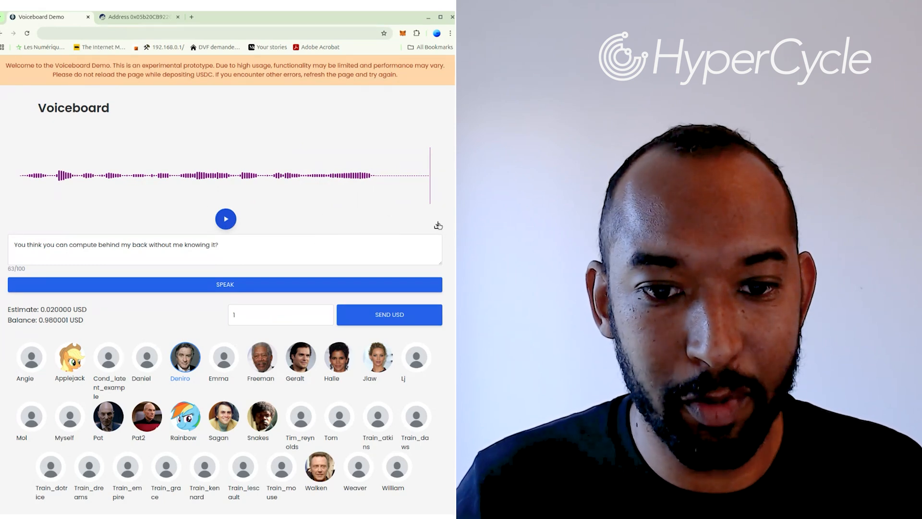
pyautogui.click(437, 224)
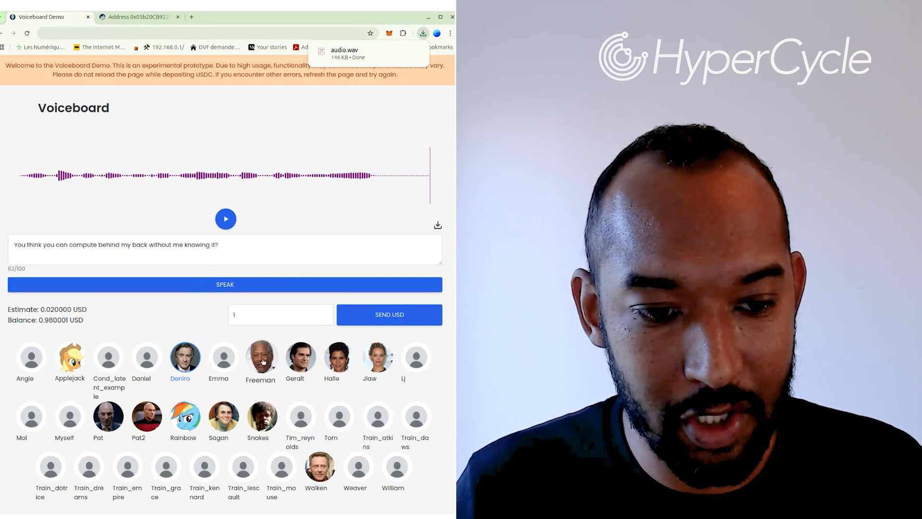
# Step: Select the Halle voice (after Geralt) and generate the question prompt as speech
pyautogui.click(299, 357)
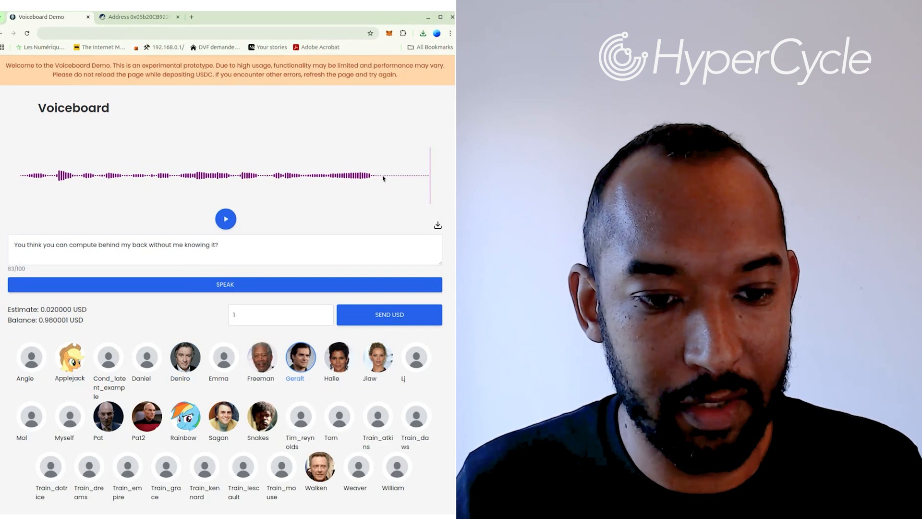
pyautogui.click(338, 358)
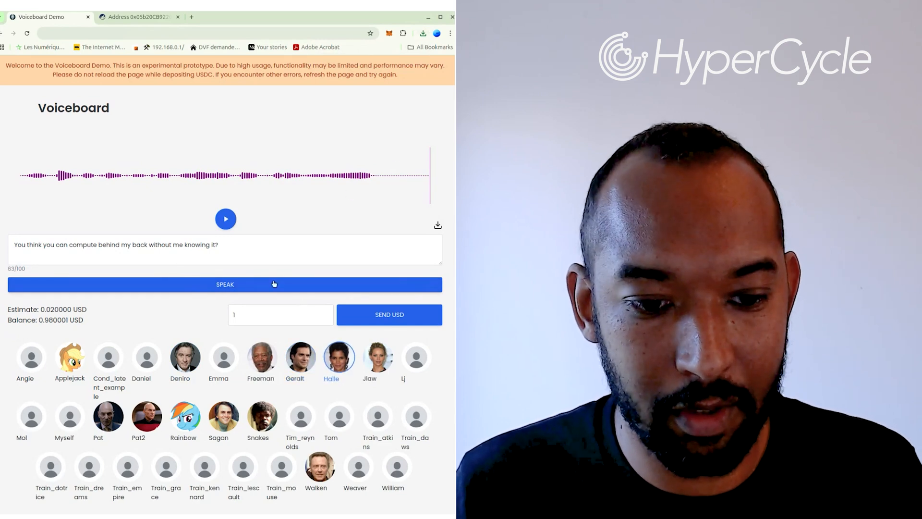
pyautogui.click(238, 284)
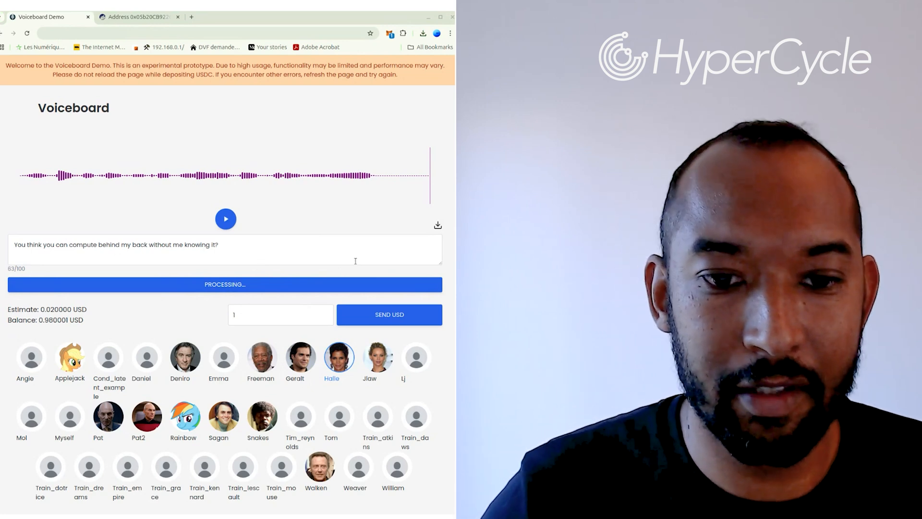
pyautogui.moveTo(251, 205)
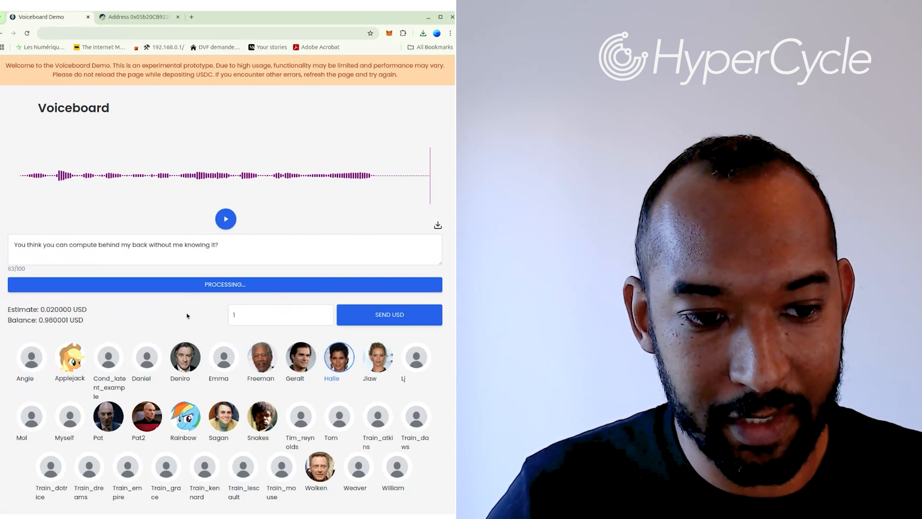
pyautogui.moveTo(219, 315)
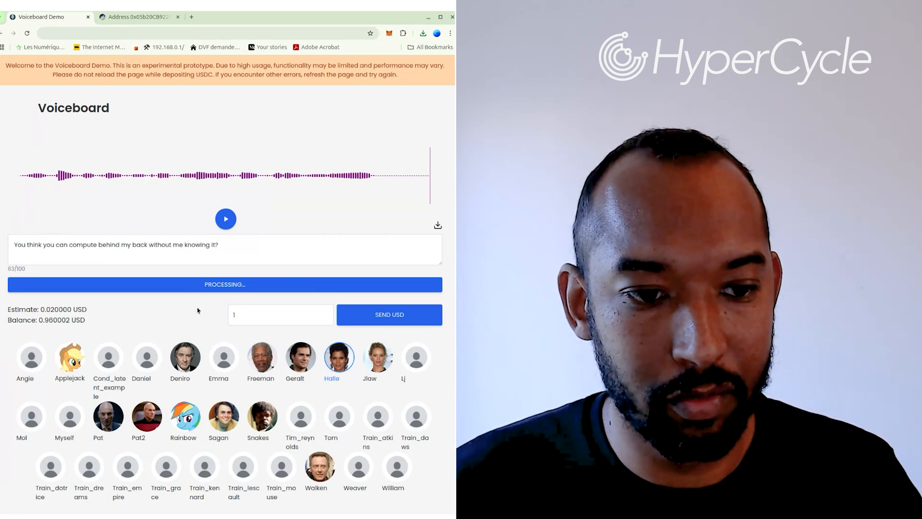
# Step: Play back the newly generated Halle clip until it finishes
pyautogui.click(225, 219)
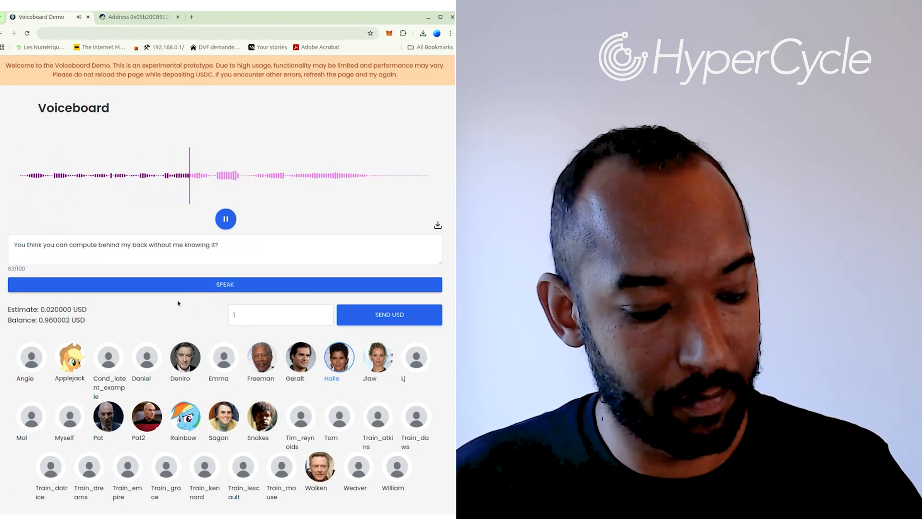
pyautogui.click(225, 219)
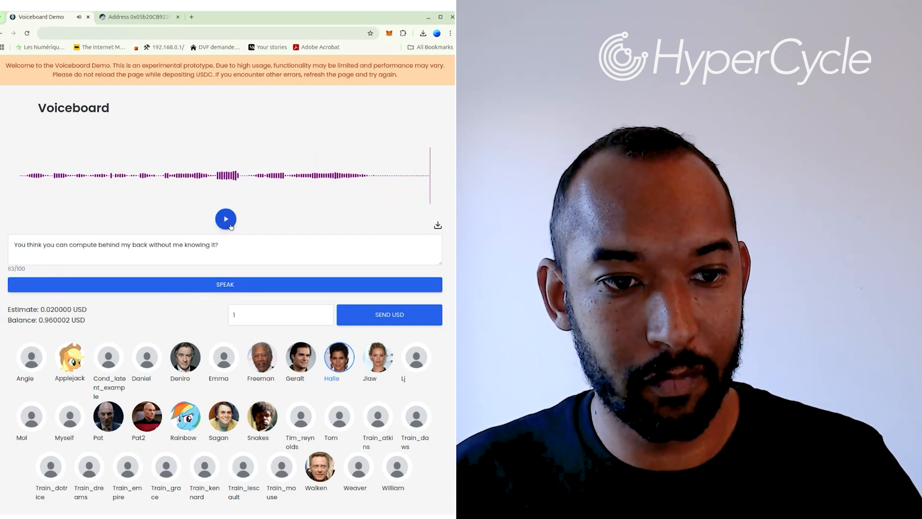
pyautogui.click(225, 219)
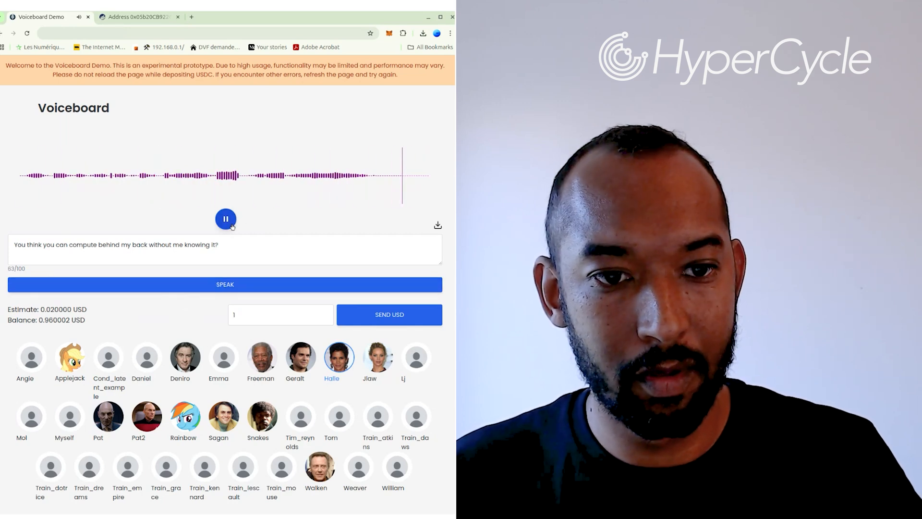
pyautogui.click(225, 219)
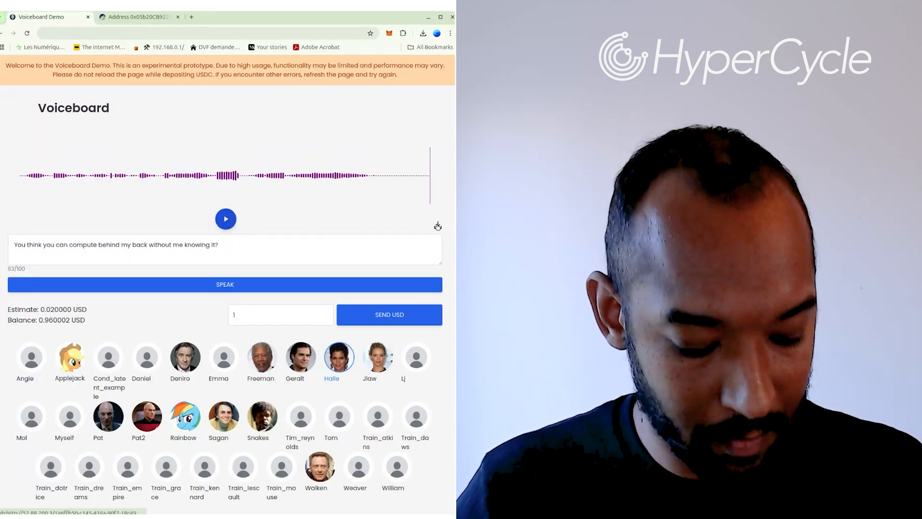
# Step: Download the Halle clip as audio (1).wav and return to the Voiceboard tab
pyautogui.click(438, 224)
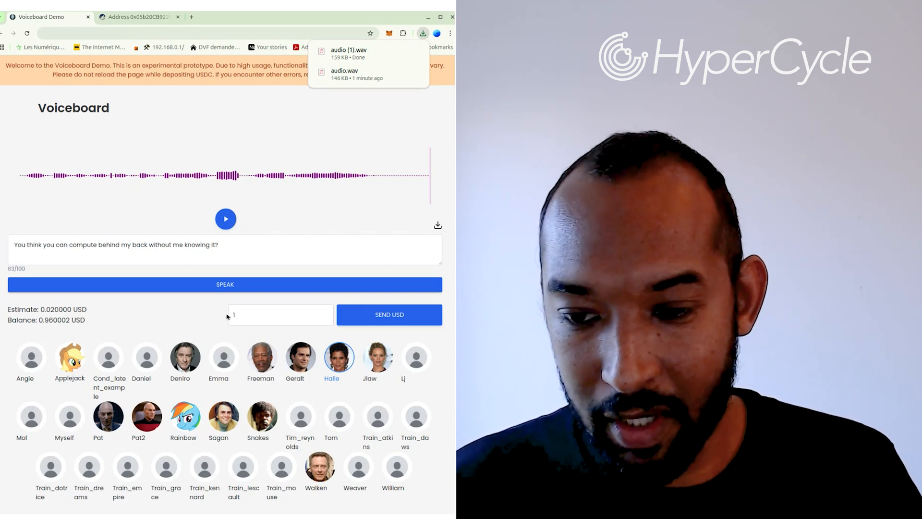
pyautogui.moveTo(217, 319)
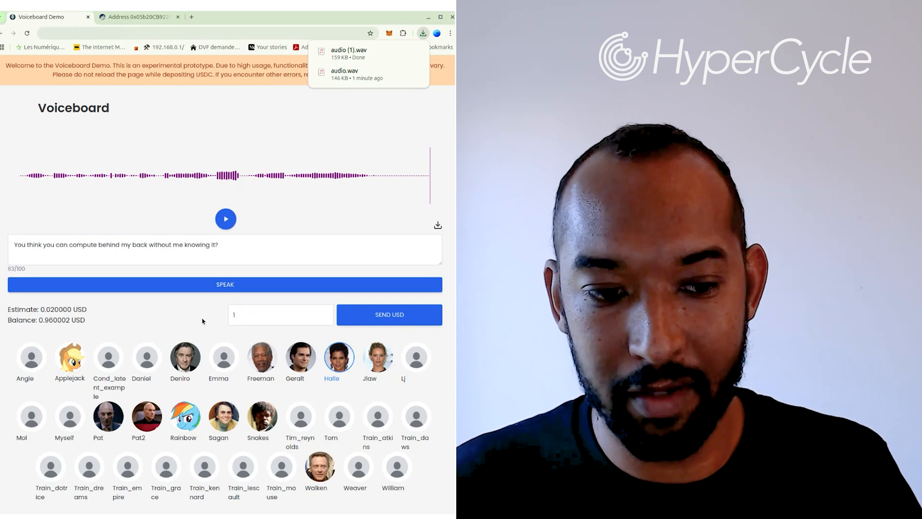
pyautogui.moveTo(206, 323)
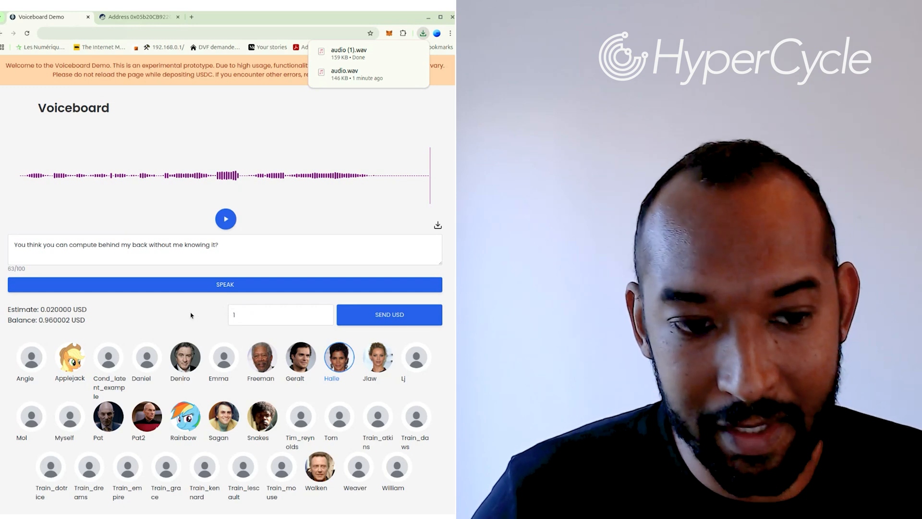
pyautogui.moveTo(198, 315)
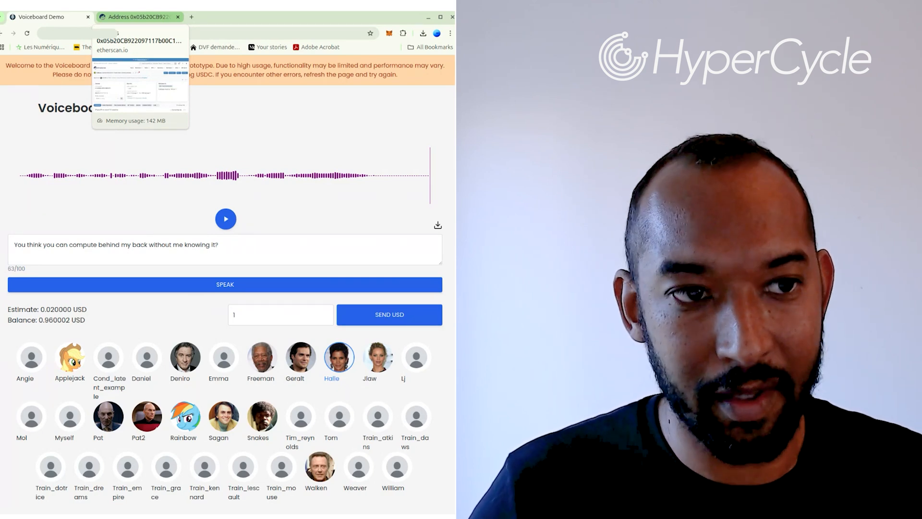
pyautogui.click(46, 17)
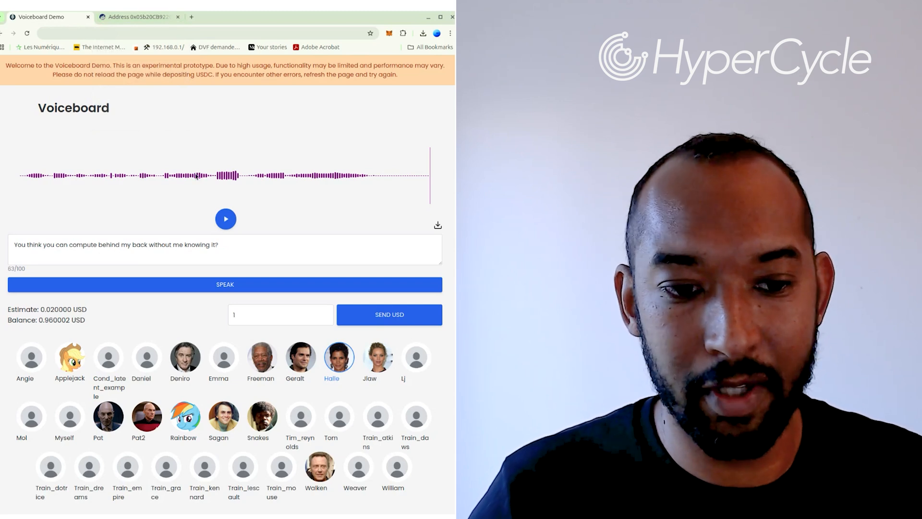
pyautogui.moveTo(154, 17)
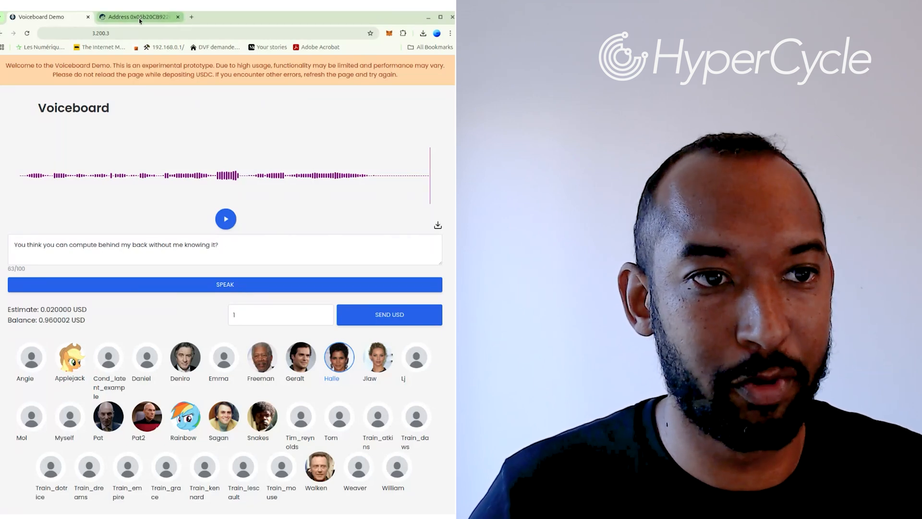
# Step: On the Etherscan address page, view the latest transaction showing a successful 1 USDC transfer
pyautogui.click(139, 16)
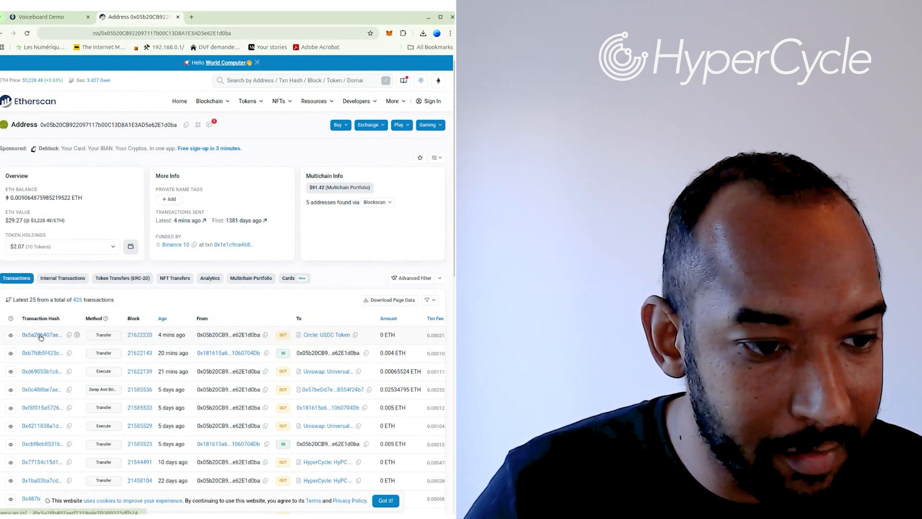
pyautogui.click(37, 335)
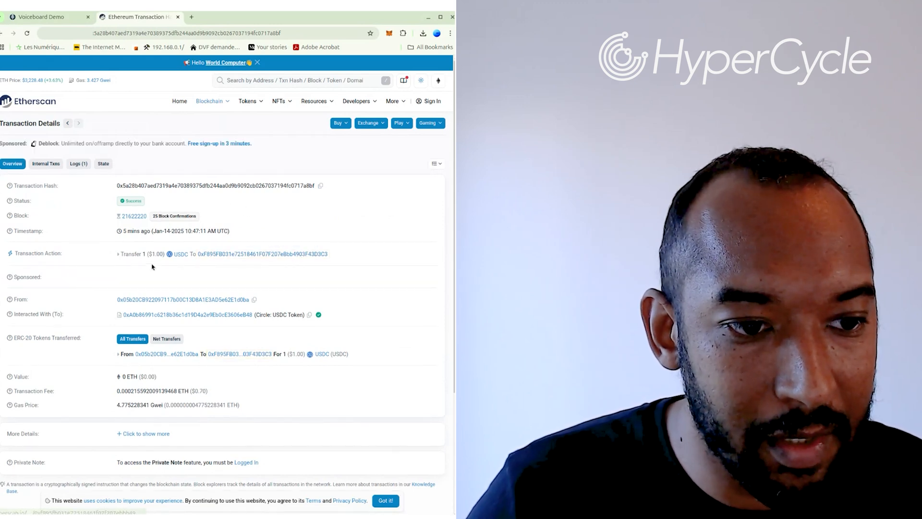
pyautogui.moveTo(222, 260)
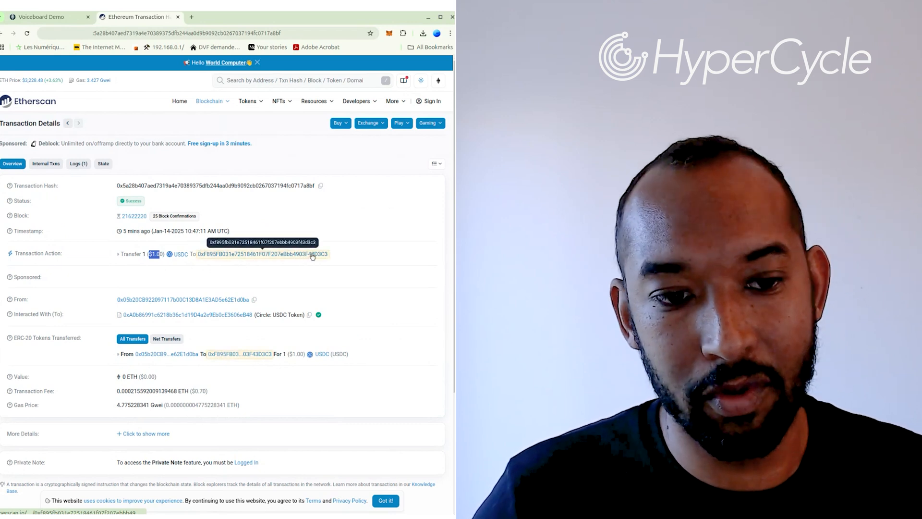
pyautogui.moveTo(272, 265)
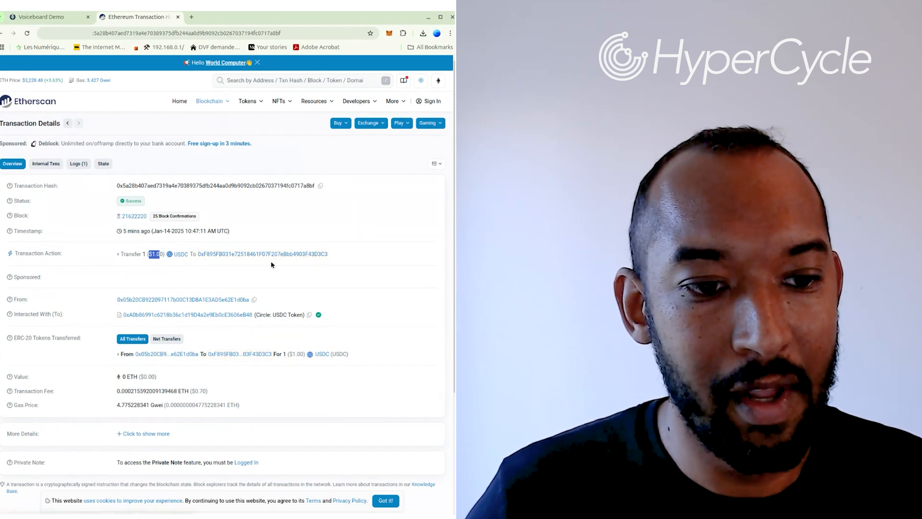
pyautogui.moveTo(255, 255)
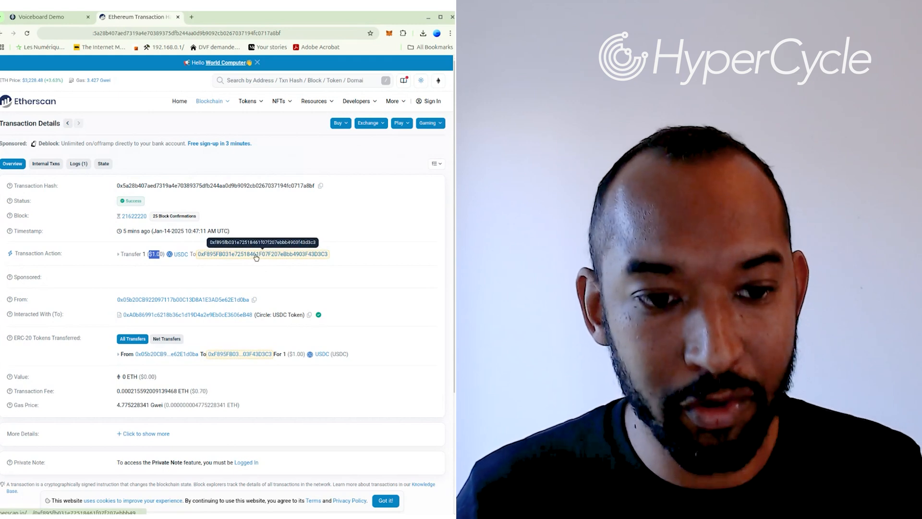
pyautogui.moveTo(250, 246)
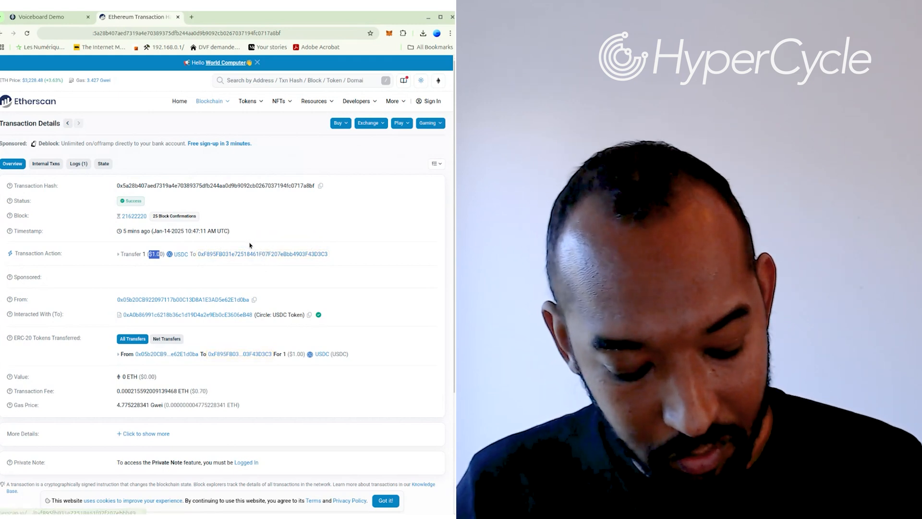
pyautogui.moveTo(280, 255)
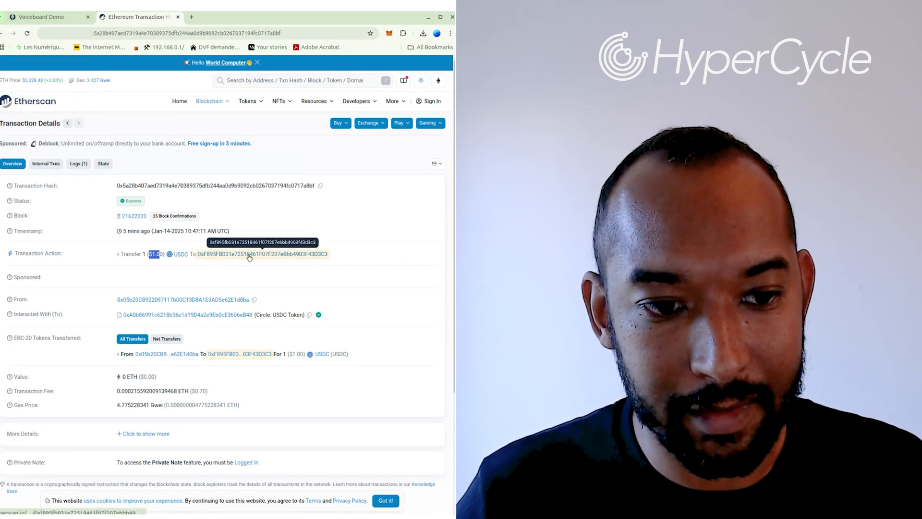
pyautogui.moveTo(375, 254)
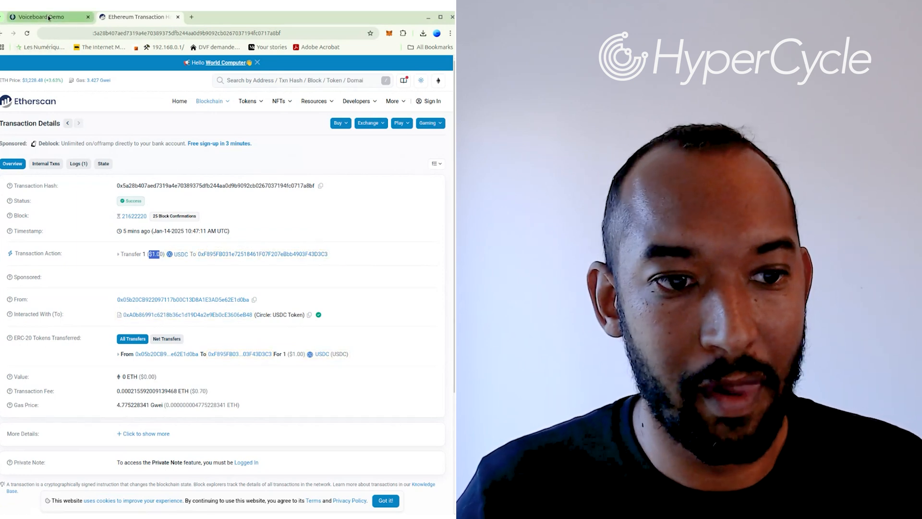
# Step: Return to Voiceboard Demo and enter 1 as the USD amount to send
pyautogui.click(46, 17)
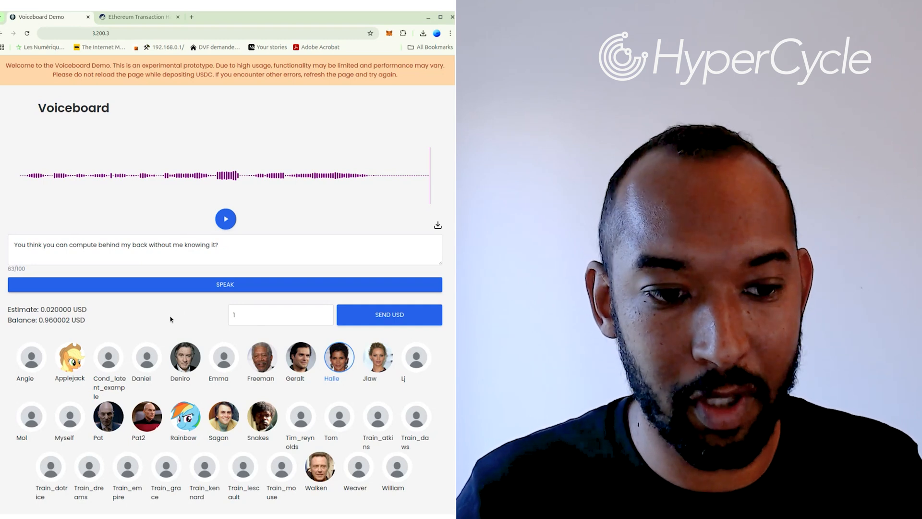
pyautogui.moveTo(190, 327)
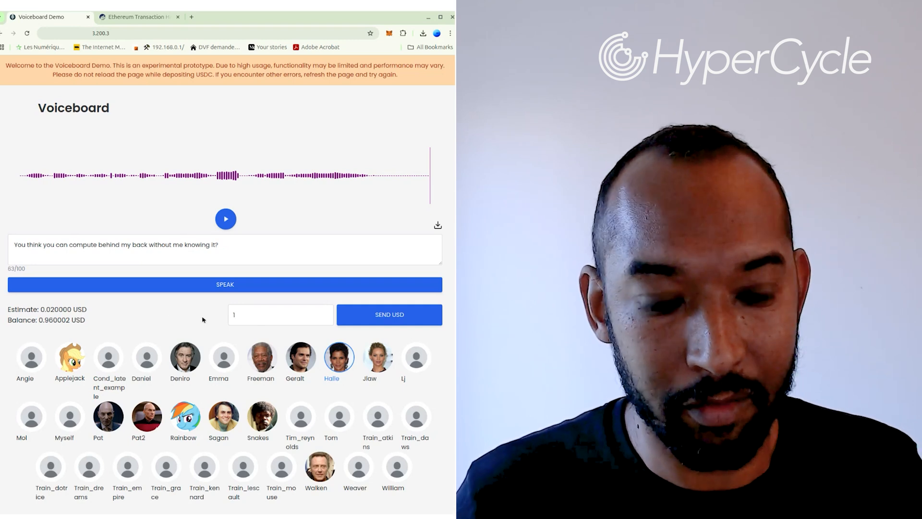
pyautogui.moveTo(243, 314)
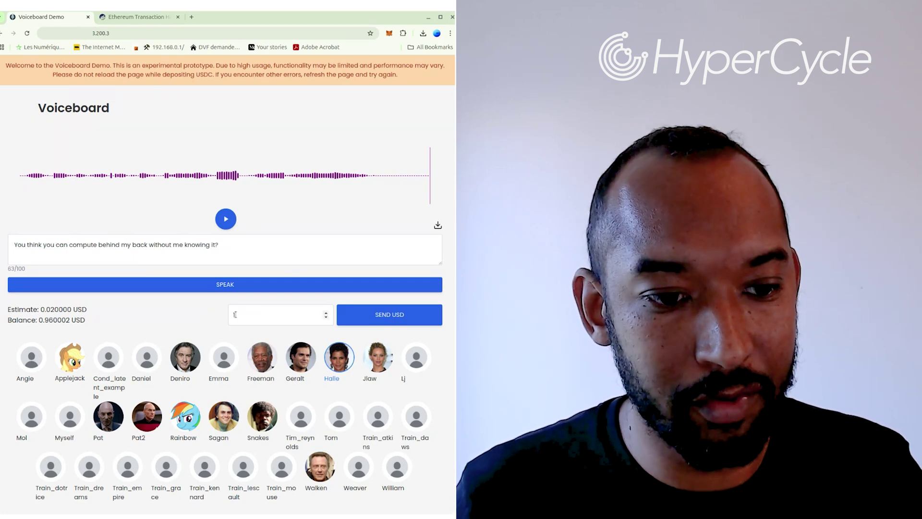
pyautogui.write('1')
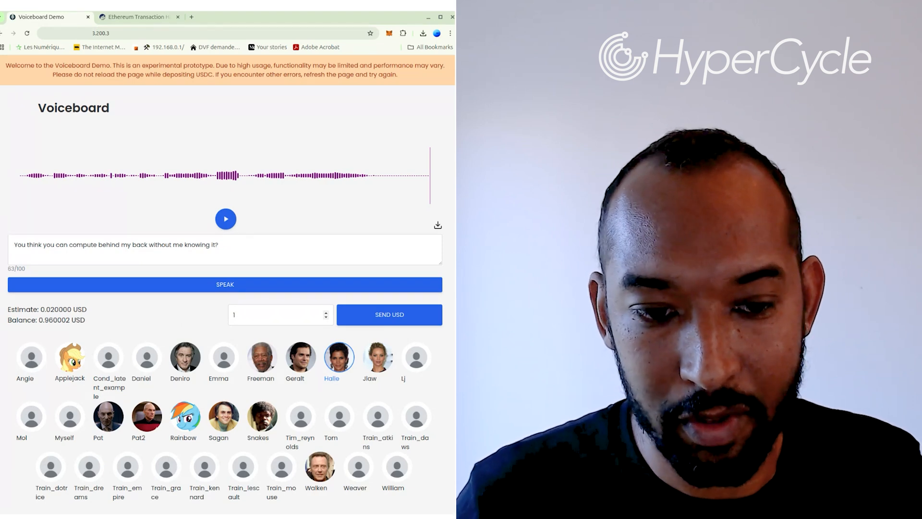
pyautogui.moveTo(182, 319)
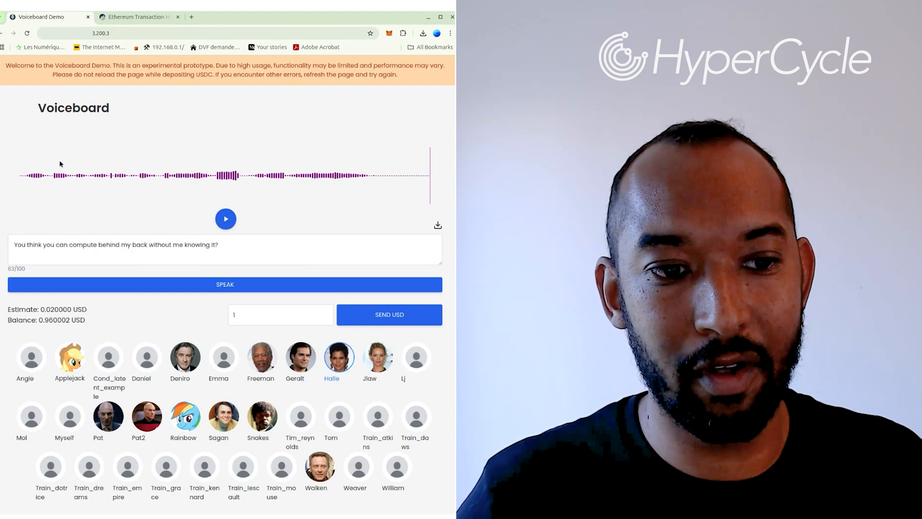
pyautogui.moveTo(369, 305)
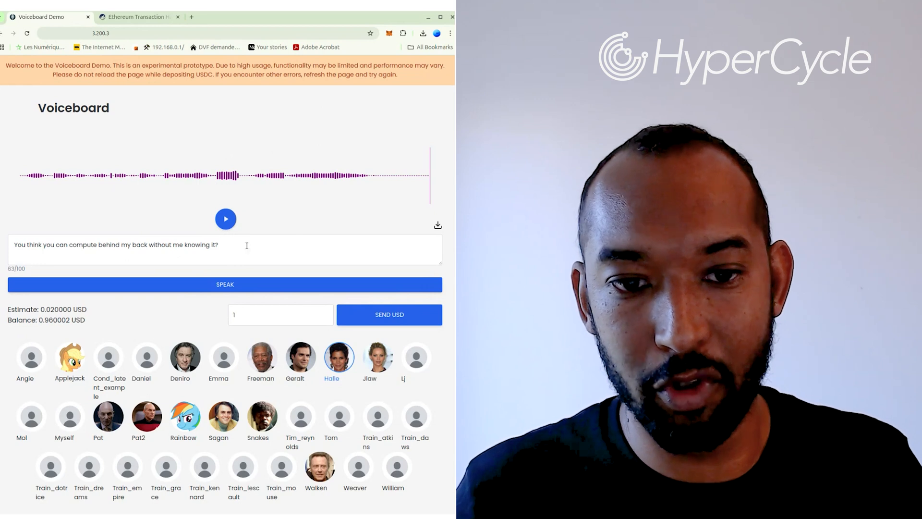
pyautogui.moveTo(284, 231)
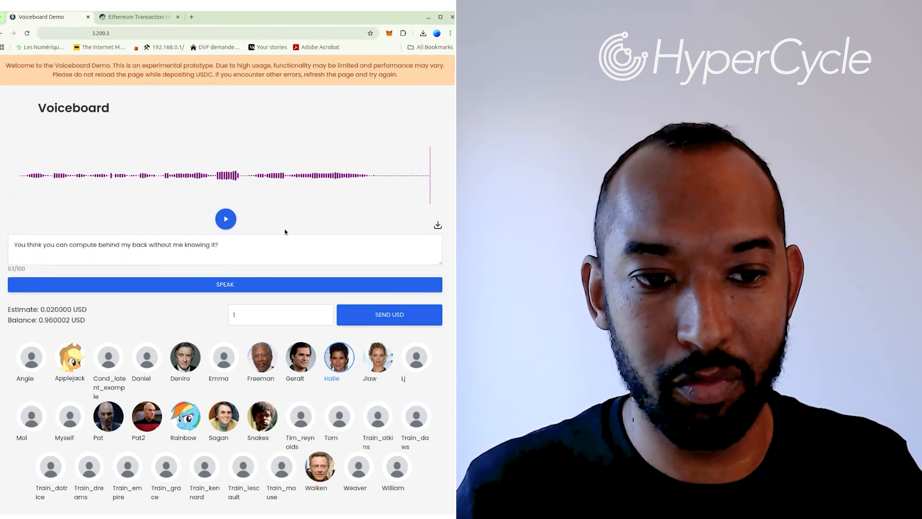
pyautogui.moveTo(395, 165)
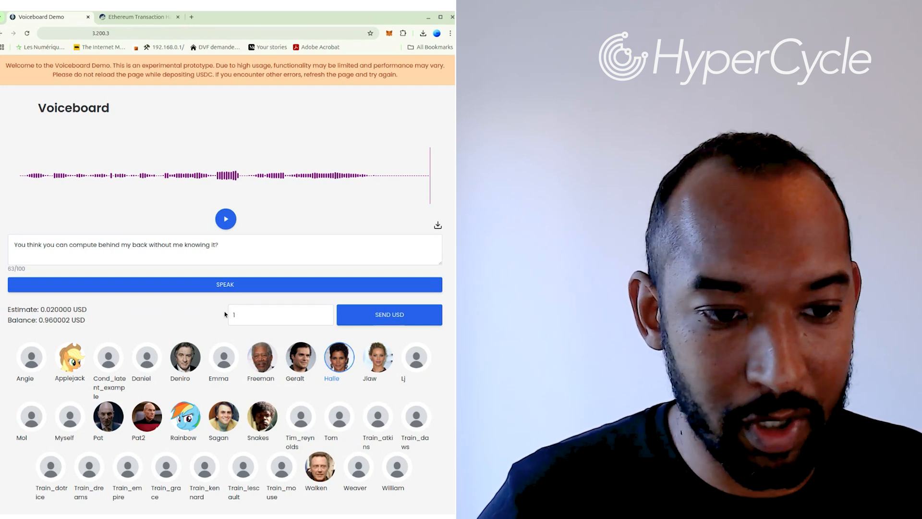
pyautogui.click(281, 314)
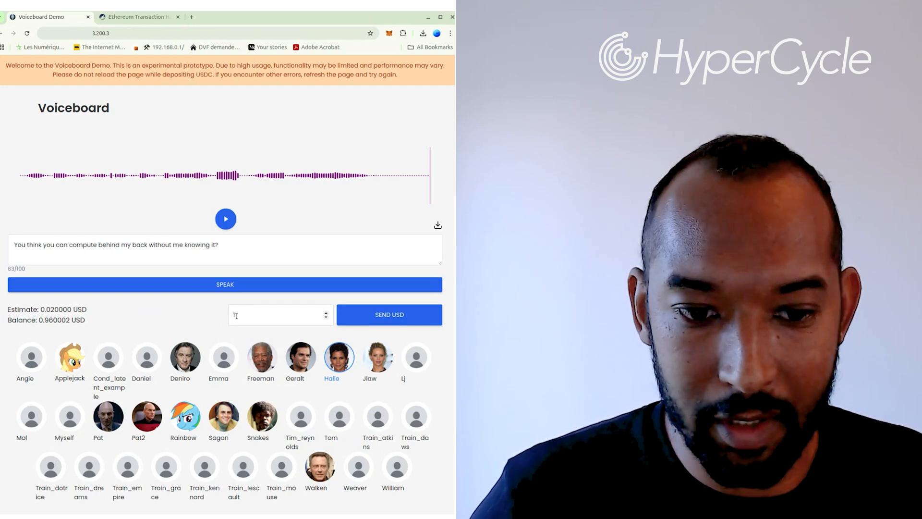
pyautogui.write('1')
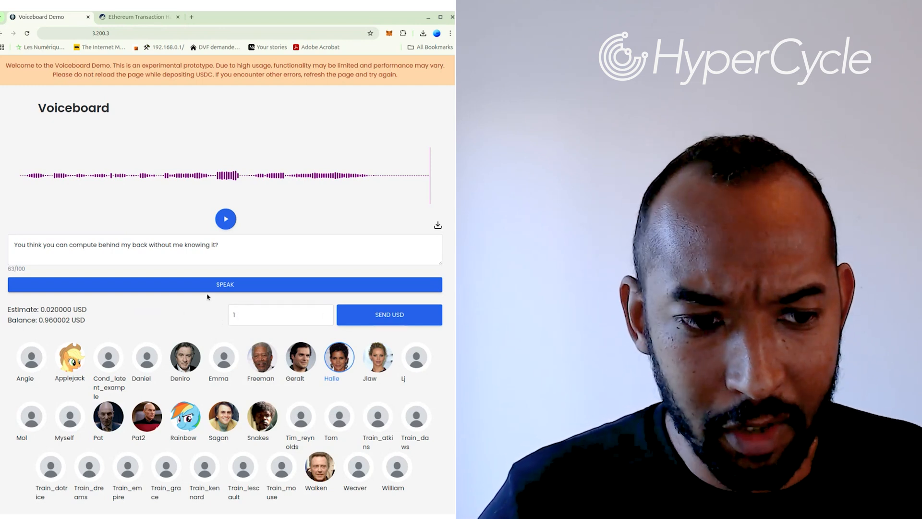
pyautogui.moveTo(290, 193)
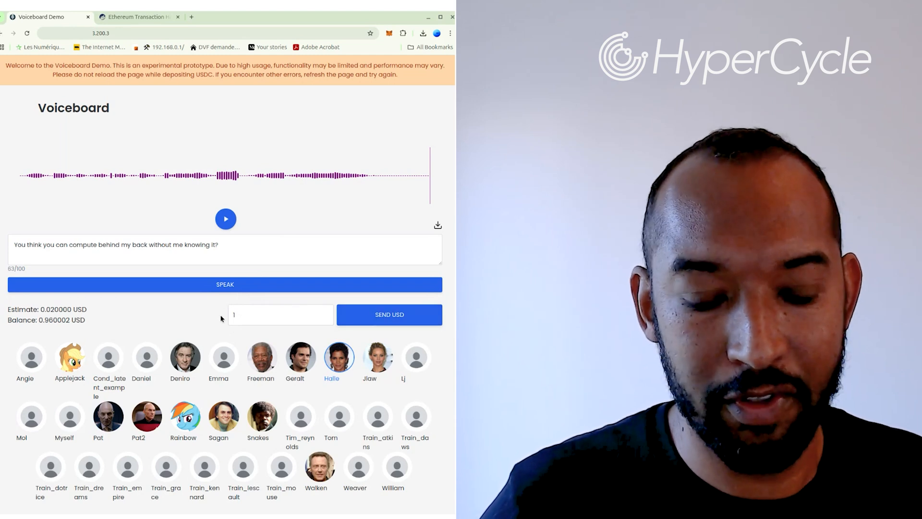
pyautogui.click(280, 314)
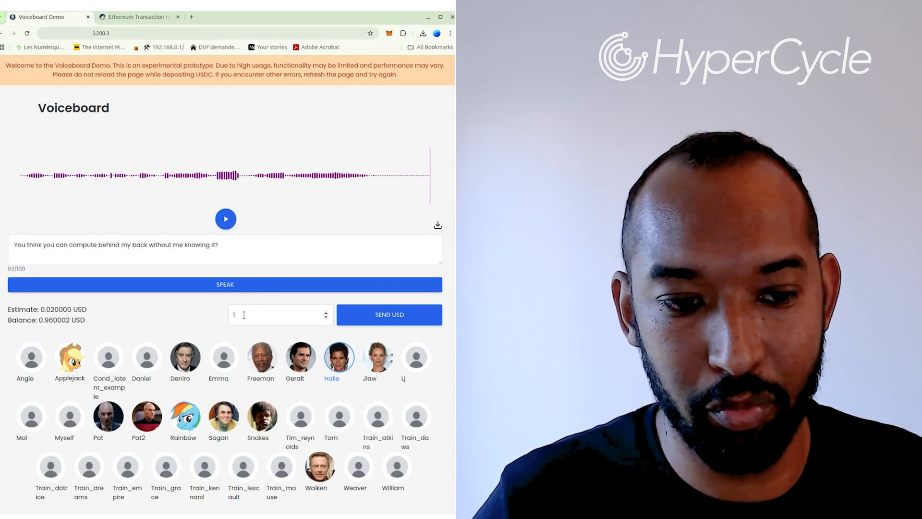